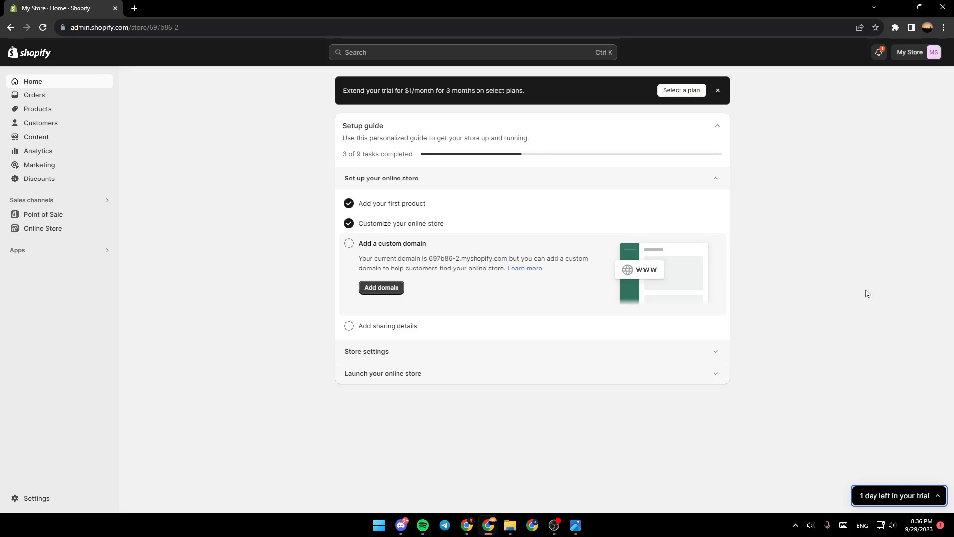
{"action": "mouse_move", "coordinate": [27, 281]}
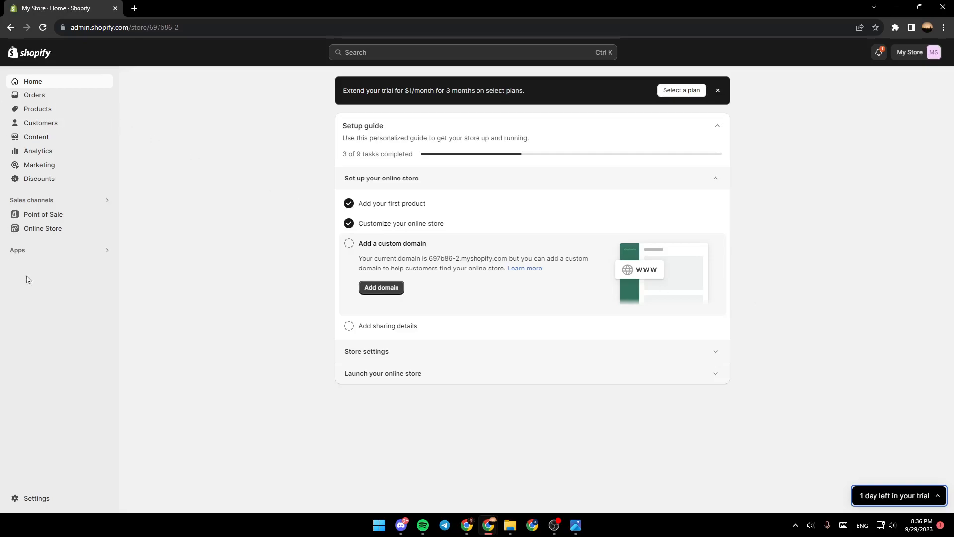
{"action": "mouse_move", "coordinate": [70, 315]}
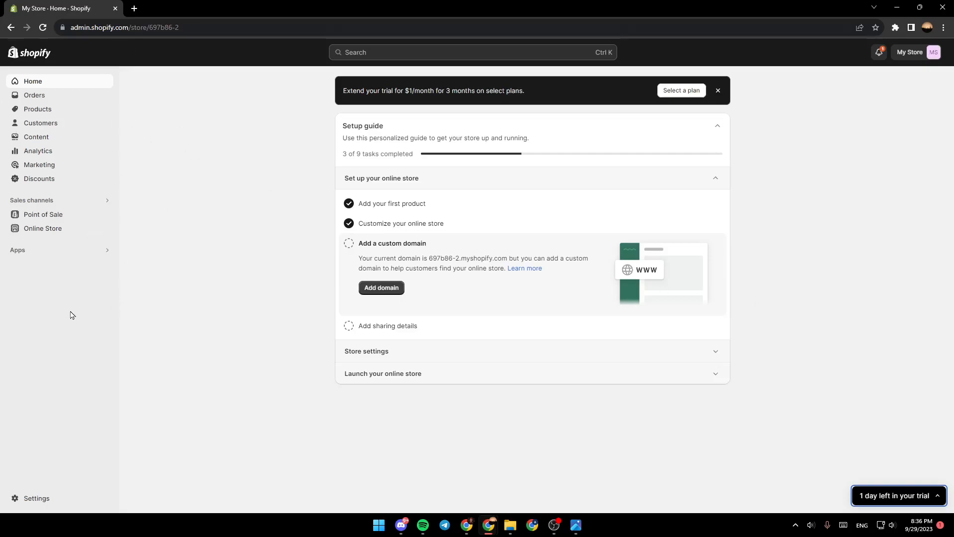
{"action": "mouse_move", "coordinate": [36, 498]}
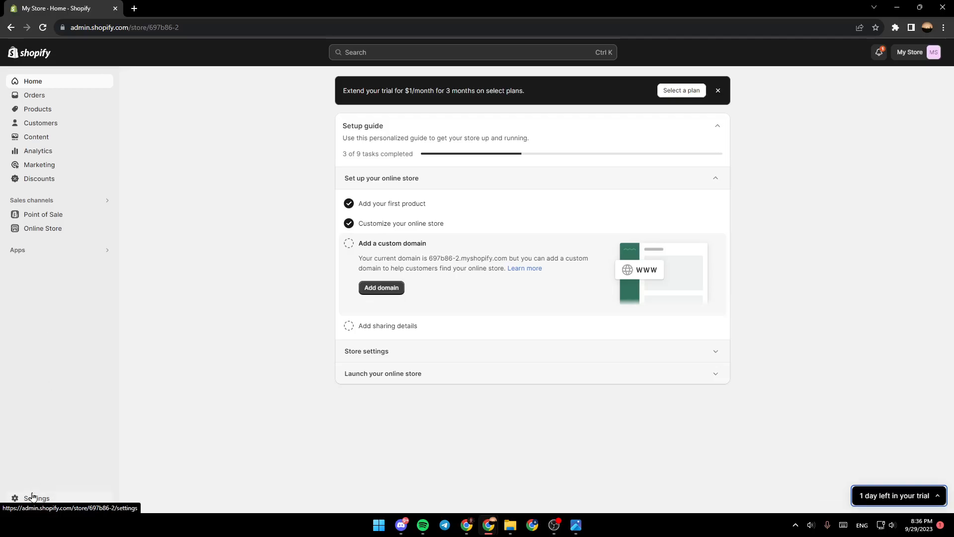
Step: Reach the Plan settings showing the store on a trial with no payment method
{"action": "left_click", "coordinate": [37, 499]}
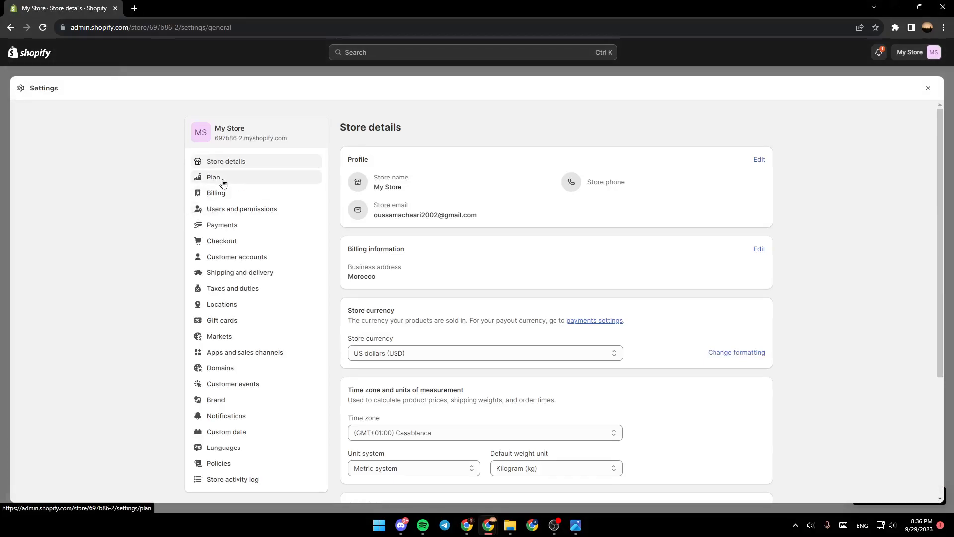
{"action": "left_click", "coordinate": [214, 177]}
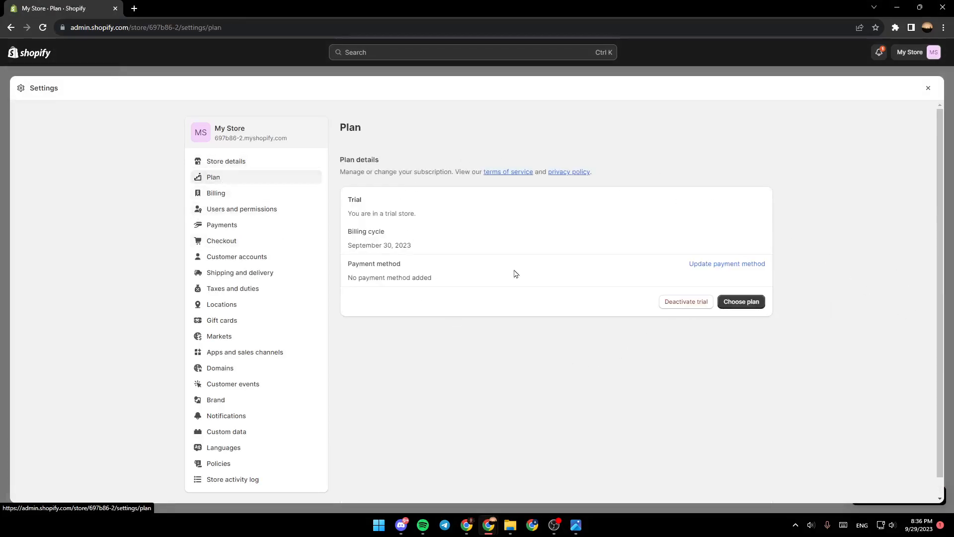
{"action": "left_click_drag", "start_coordinate": [341, 159], "coordinate": [386, 231]}
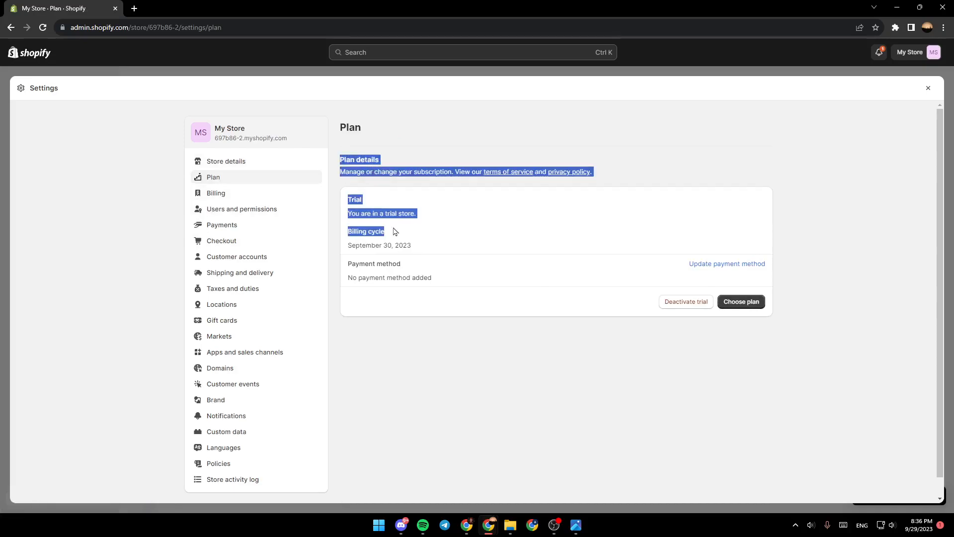
Step: Review the subscription plans via Choose plan, then go to the Online Store themes page
{"action": "left_click", "coordinate": [741, 302]}
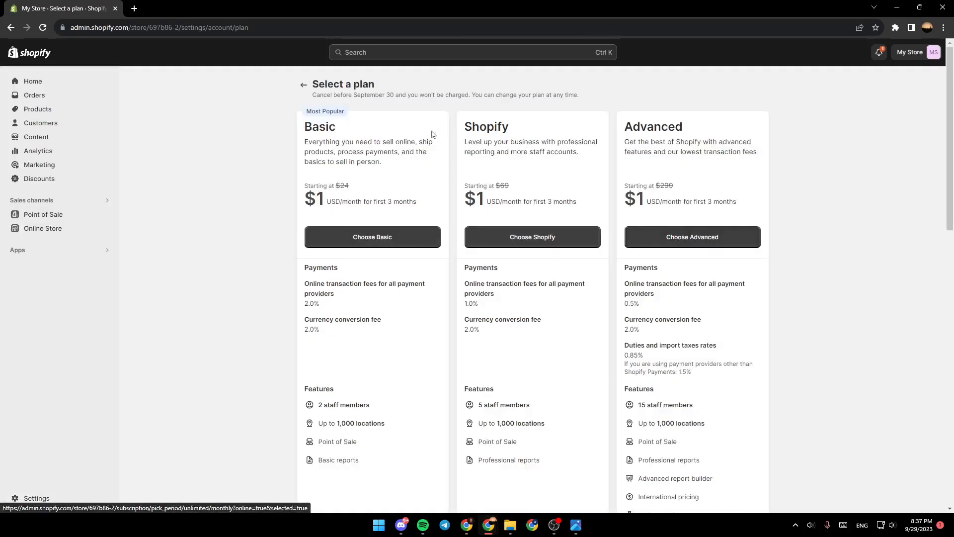
{"action": "mouse_move", "coordinate": [32, 61]}
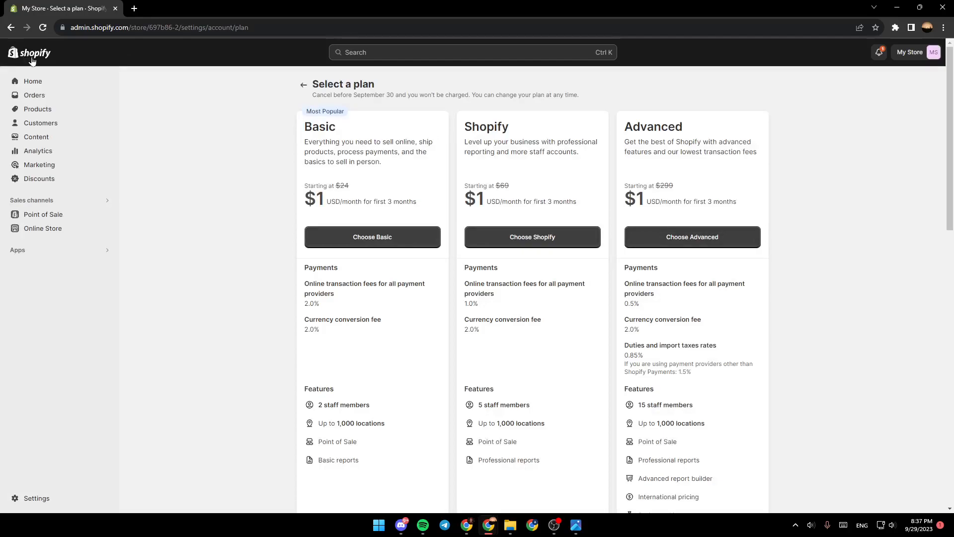
{"action": "mouse_move", "coordinate": [43, 215]}
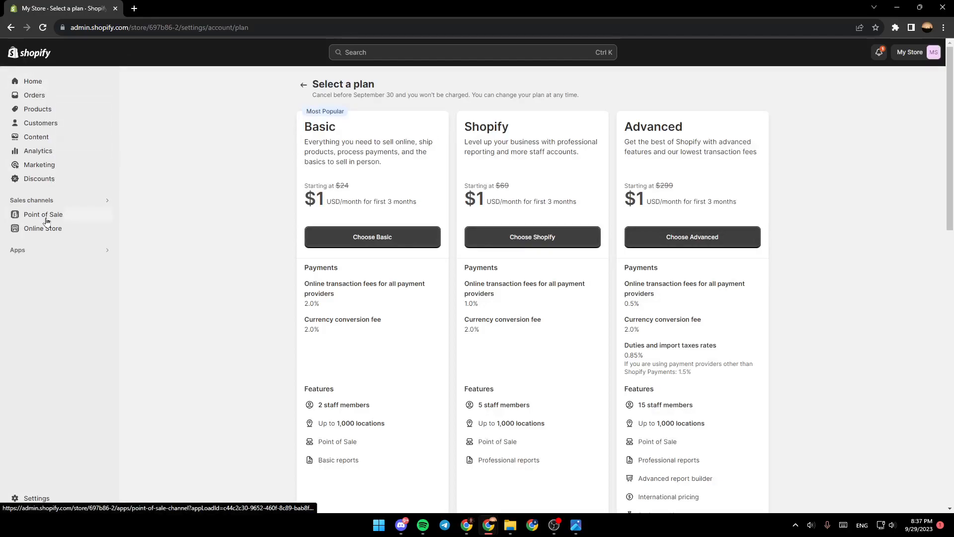
{"action": "mouse_move", "coordinate": [41, 228]}
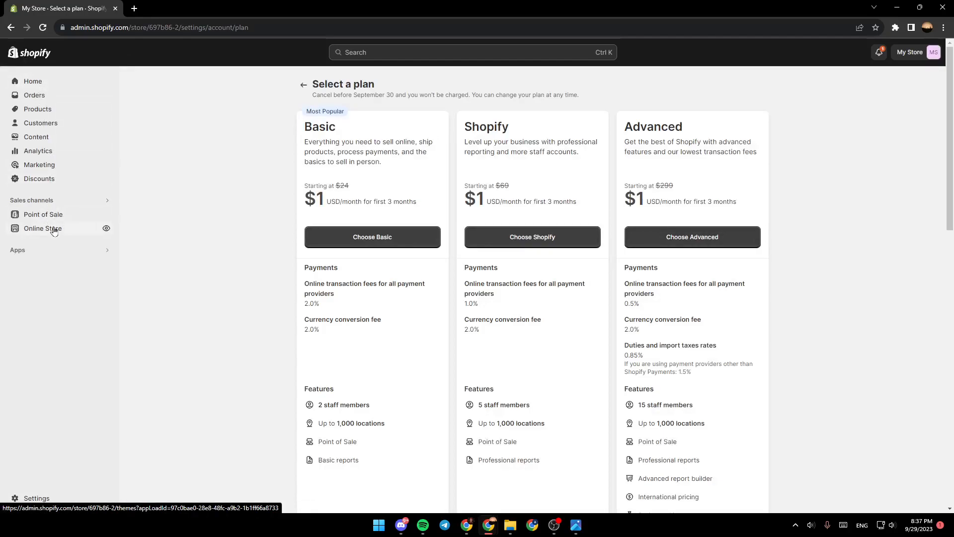
{"action": "mouse_move", "coordinate": [267, 101]}
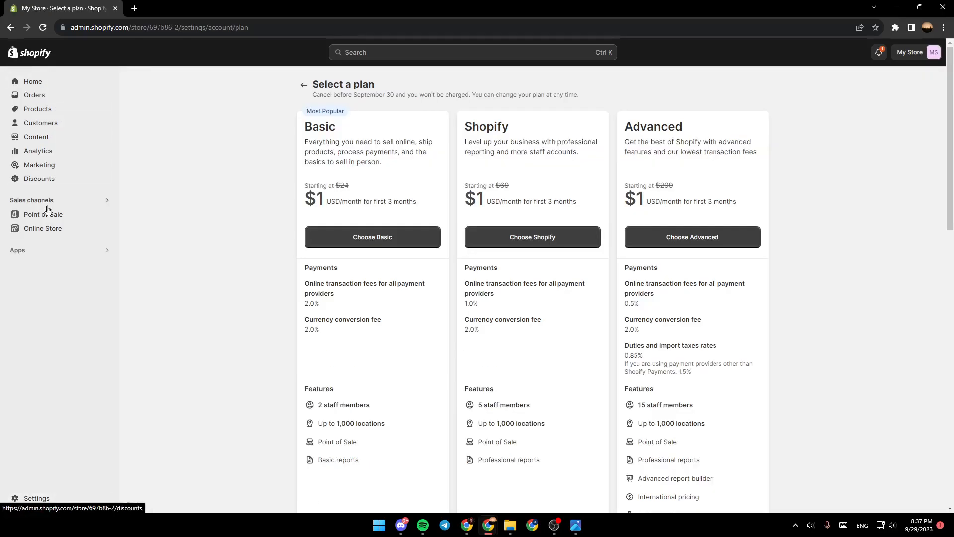
{"action": "left_click", "coordinate": [43, 227]}
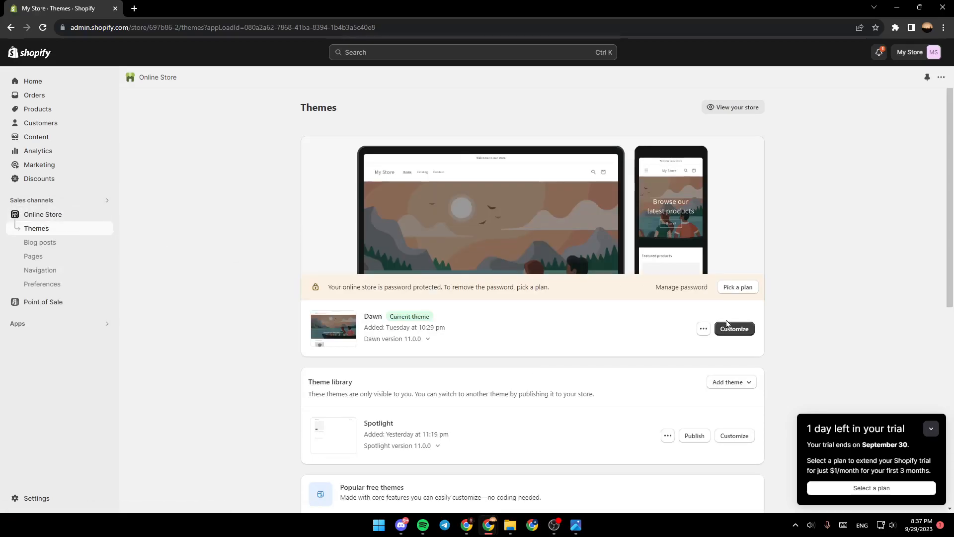
{"action": "left_click", "coordinate": [734, 329]}
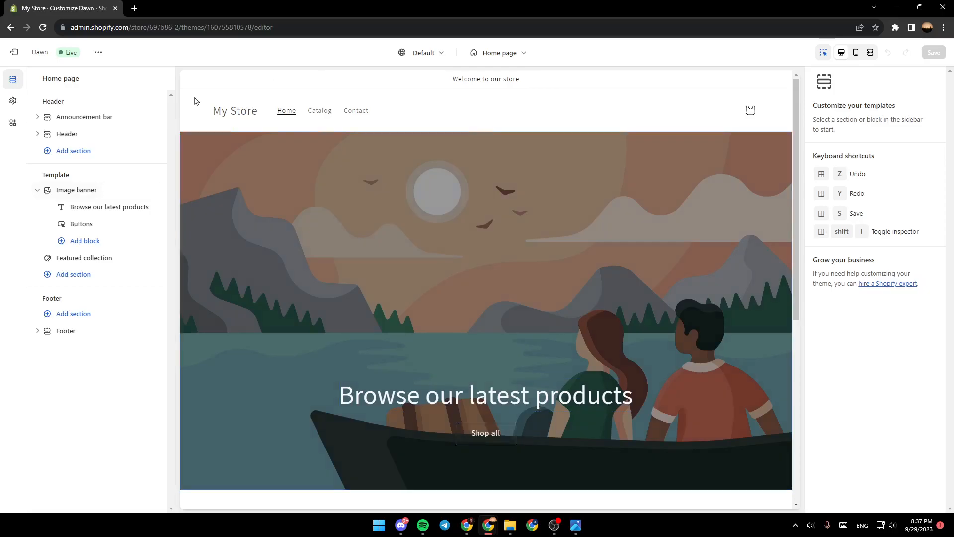
{"action": "mouse_move", "coordinate": [13, 52]}
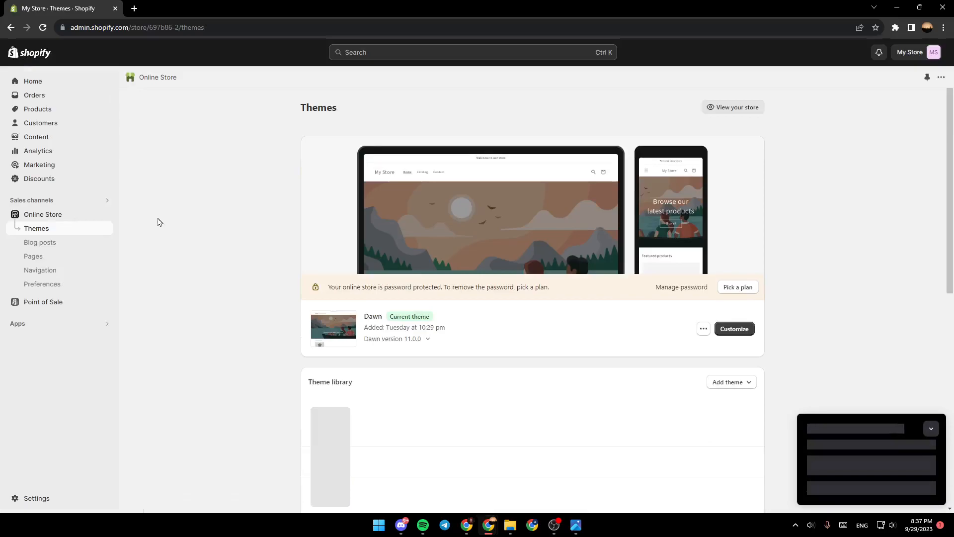
Step: Reach Password protection in Online Store preferences and select the existing storefront password
{"action": "left_click", "coordinate": [42, 284]}
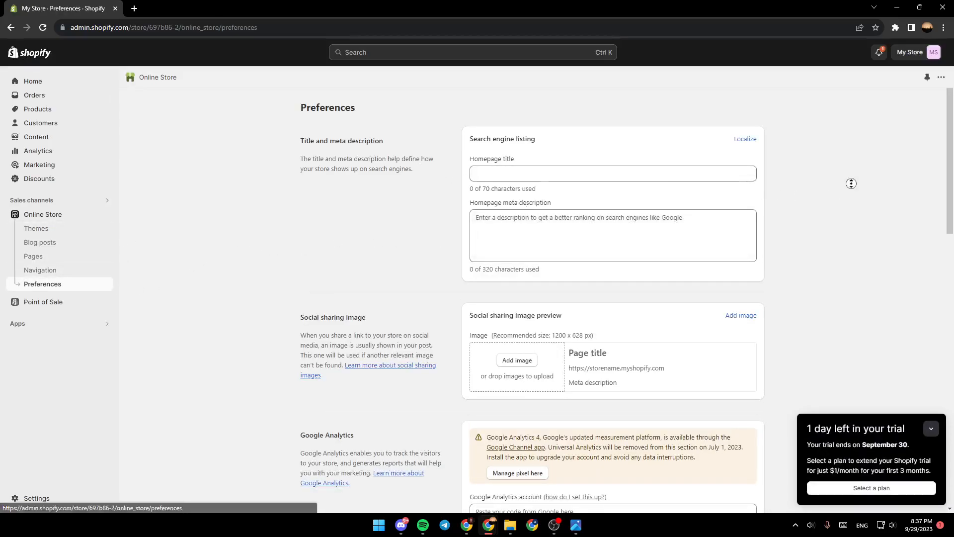
{"action": "scroll", "scroll_direction": "down", "scroll_amount": 3}
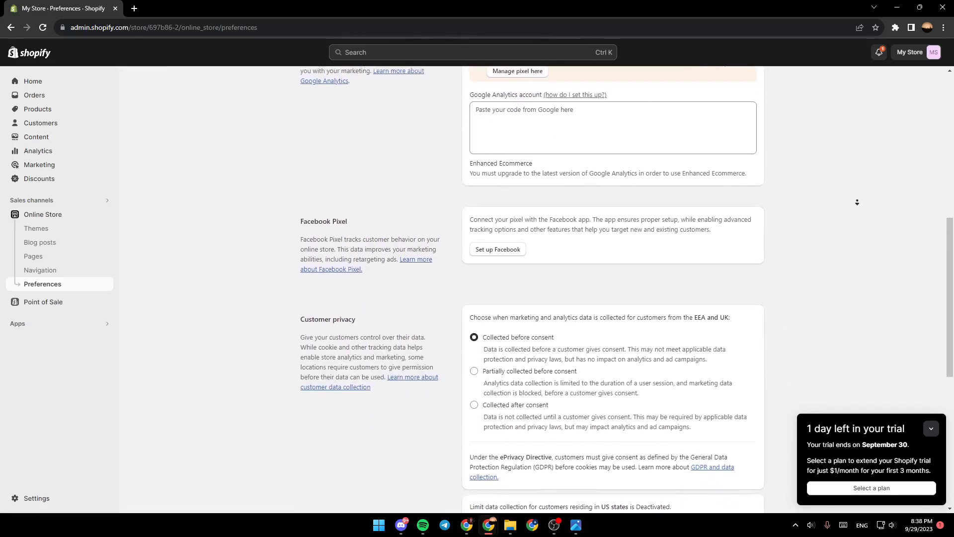
{"action": "scroll", "scroll_direction": "down", "scroll_amount": 3}
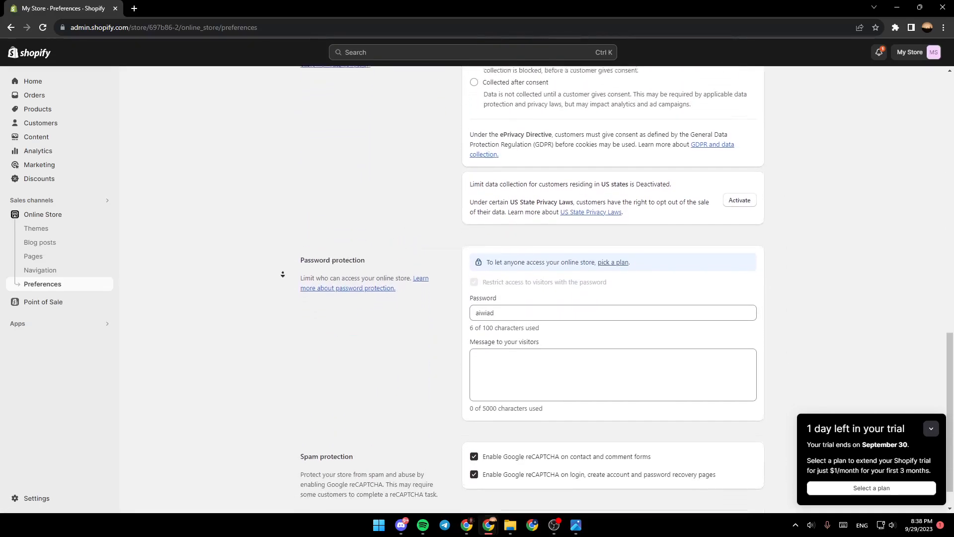
{"action": "double_click", "coordinate": [315, 252]}
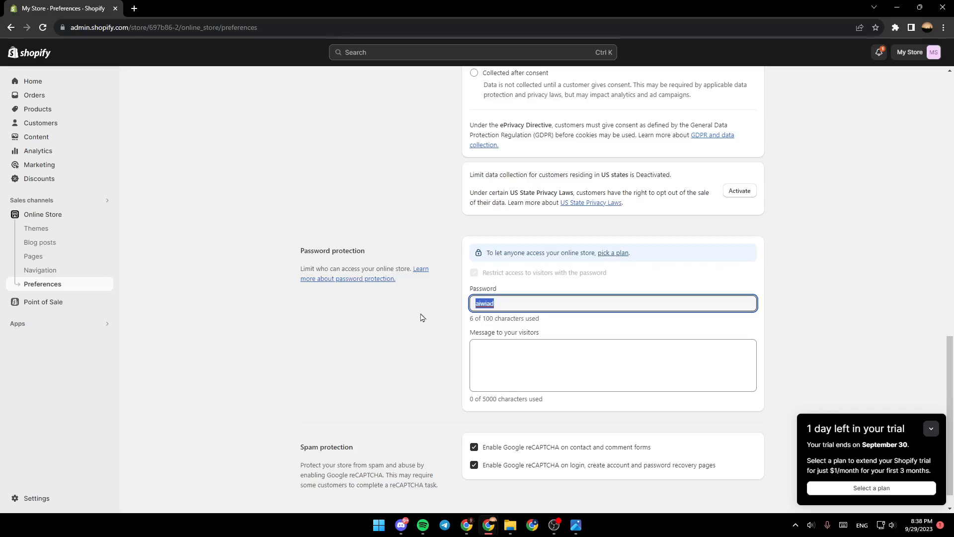
Step: Replace the storefront password with the new one and save the preferences
{"action": "type", "text": "paa"}
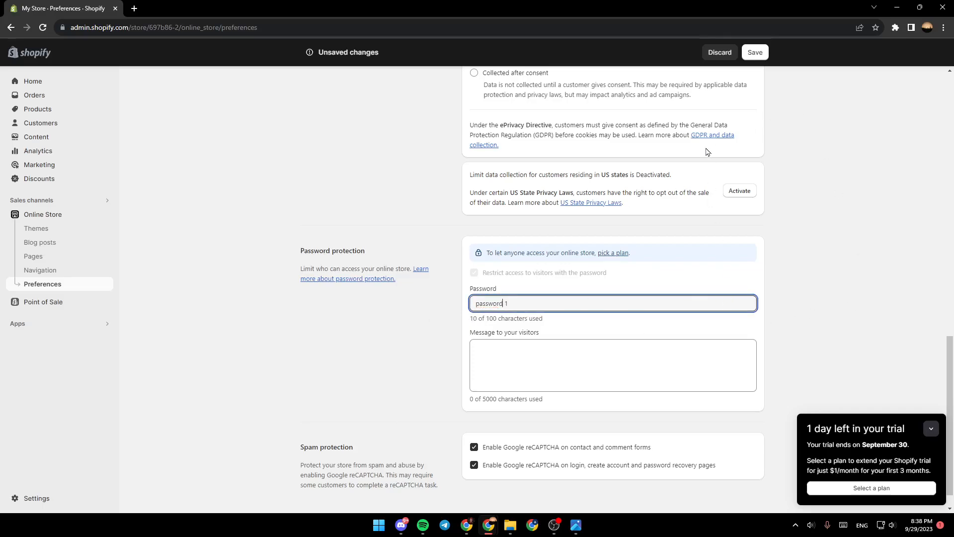
{"action": "mouse_move", "coordinate": [755, 53]}
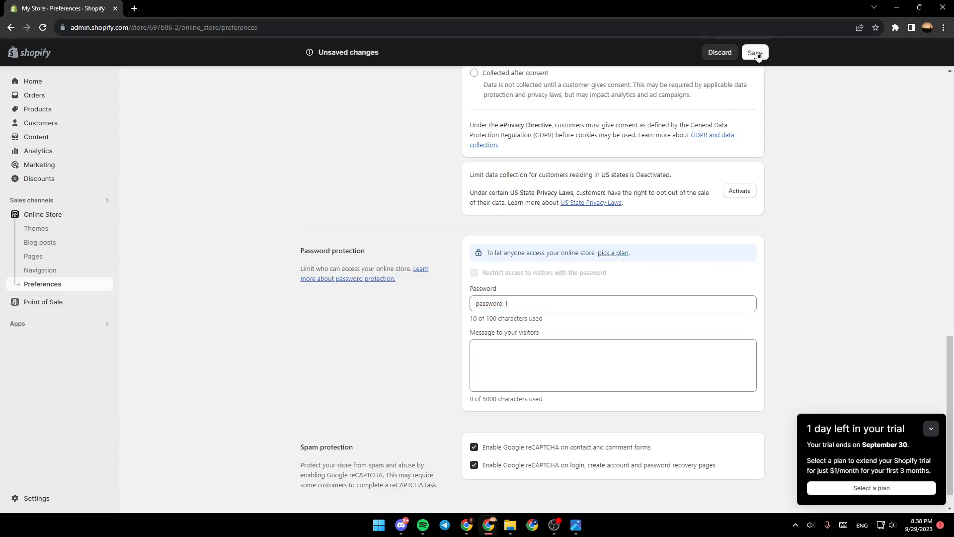
{"action": "left_click", "coordinate": [755, 53]}
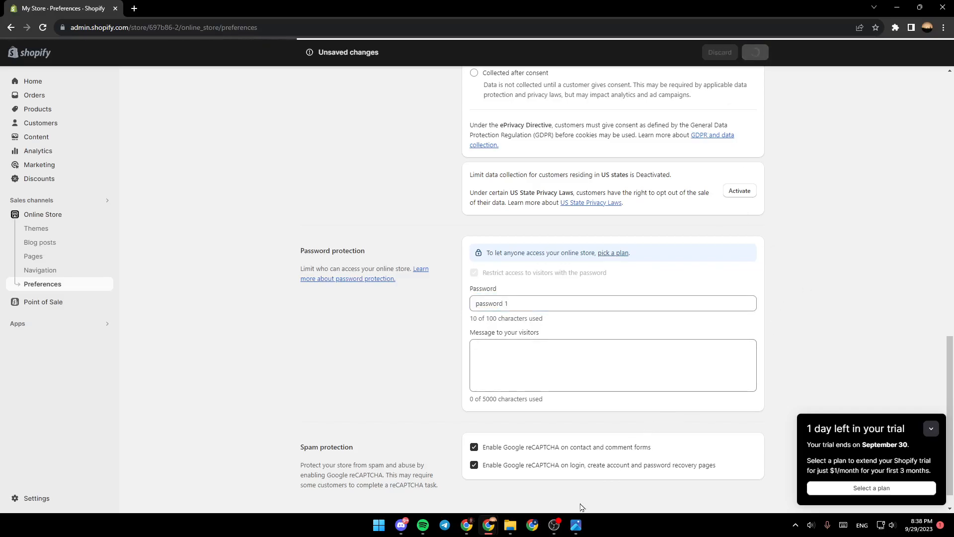
{"action": "left_click", "coordinate": [755, 51]}
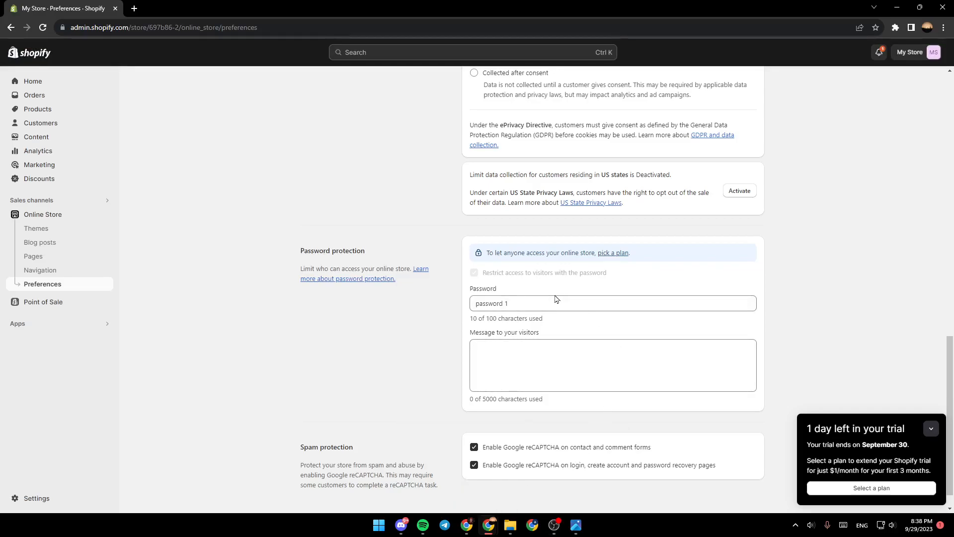
{"action": "mouse_move", "coordinate": [710, 268]}
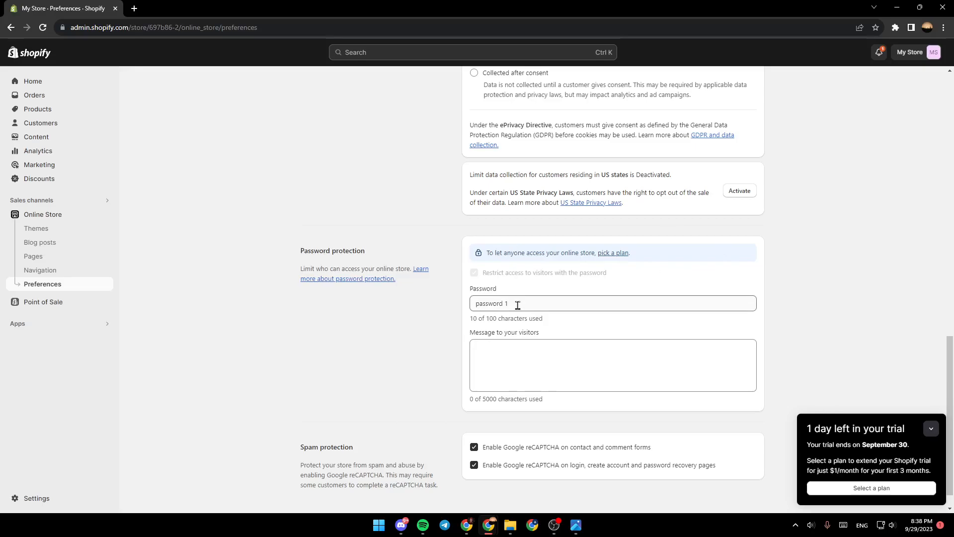
Step: Select the whole current password and replace it with the single letter 'a'
{"action": "triple_click", "coordinate": [490, 303]}
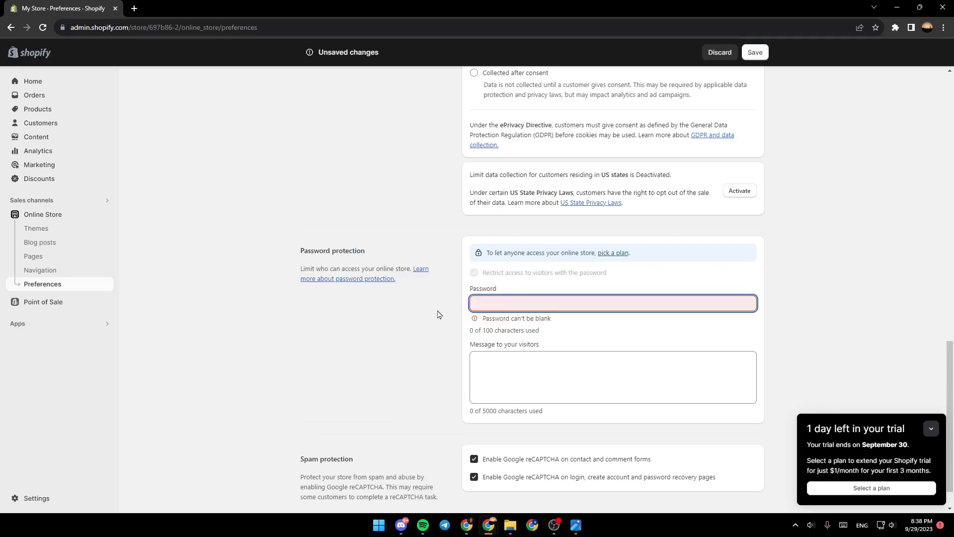
{"action": "mouse_move", "coordinate": [509, 317]}
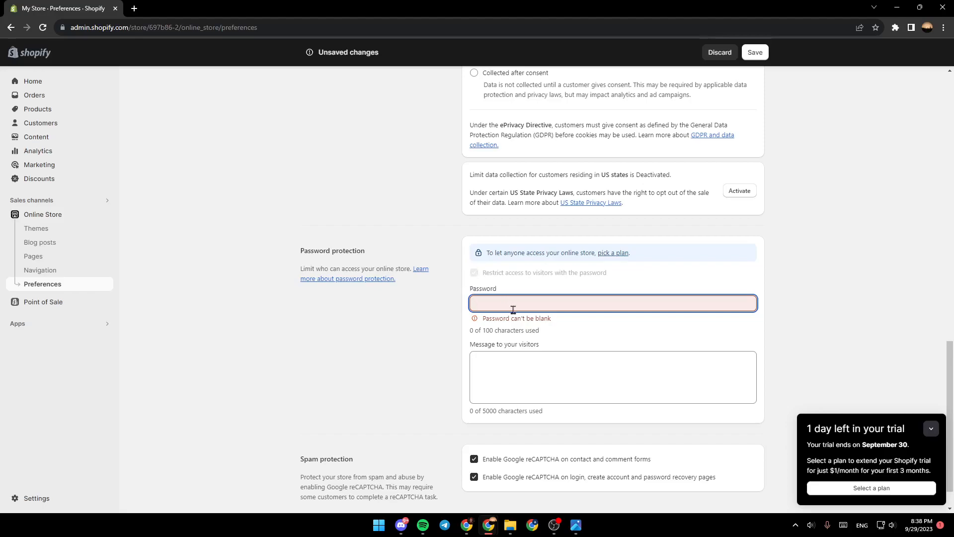
{"action": "type", "text": "a"}
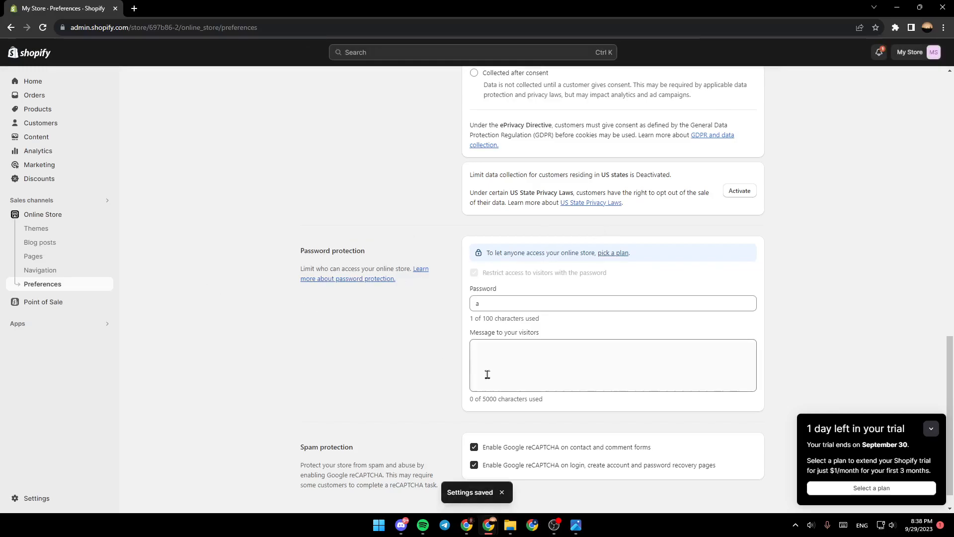
{"action": "mouse_move", "coordinate": [584, 367]}
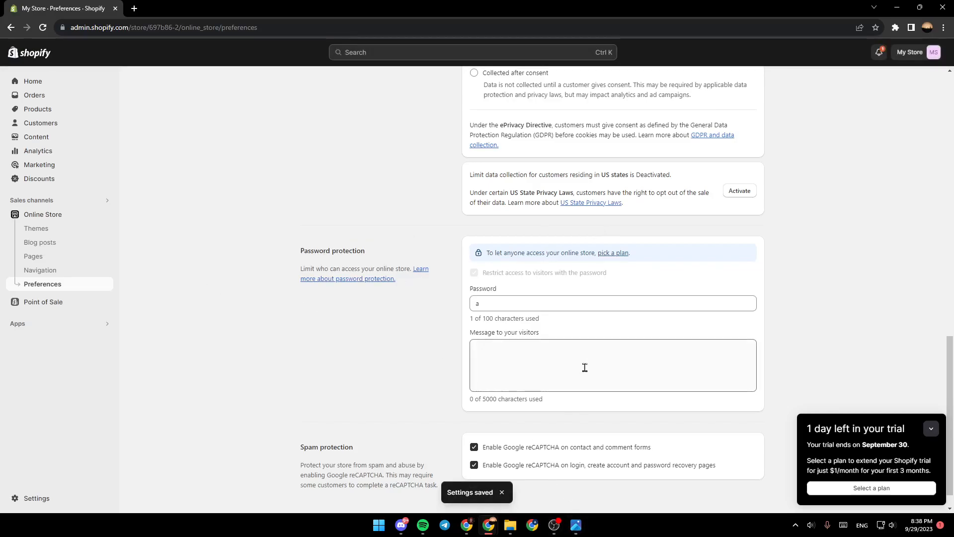